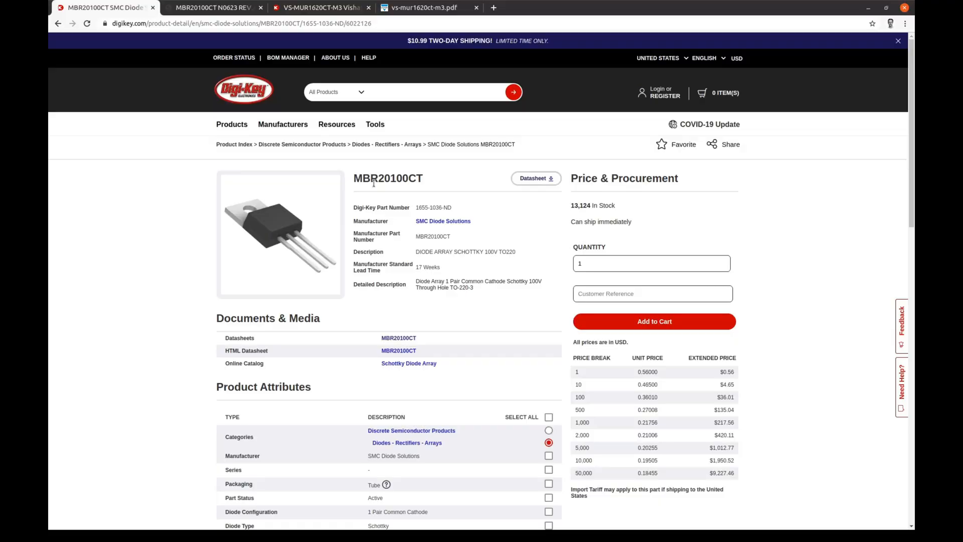
pyautogui.moveTo(426, 191)
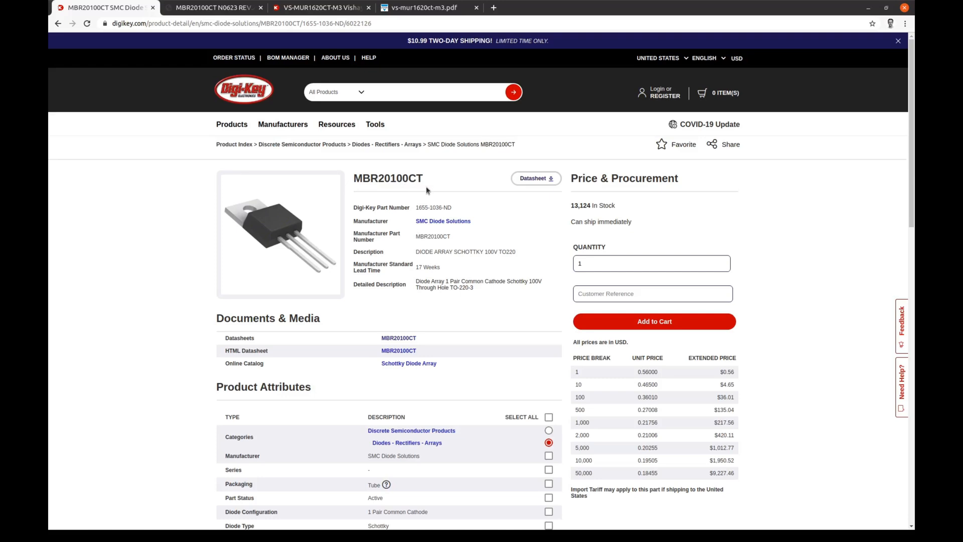
pyautogui.moveTo(674, 376)
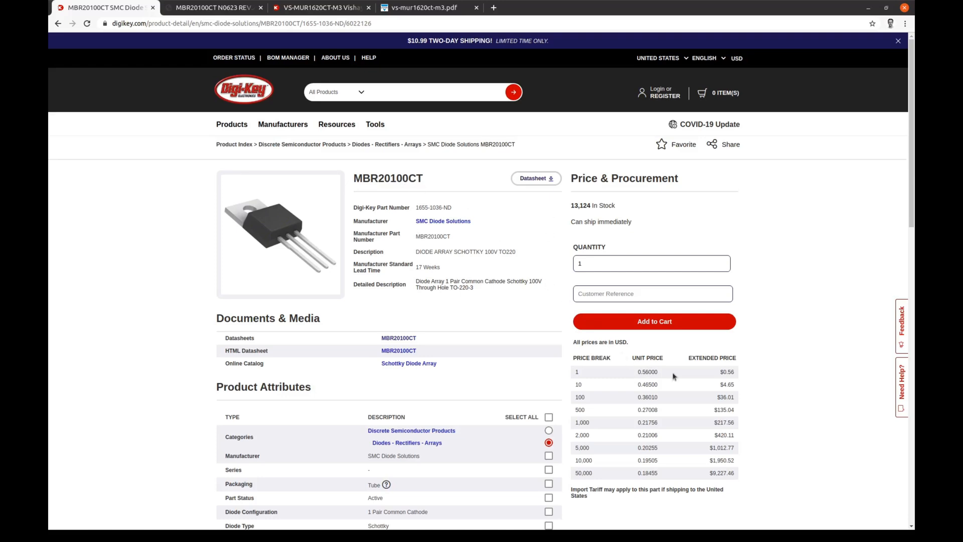
pyautogui.moveTo(624, 210)
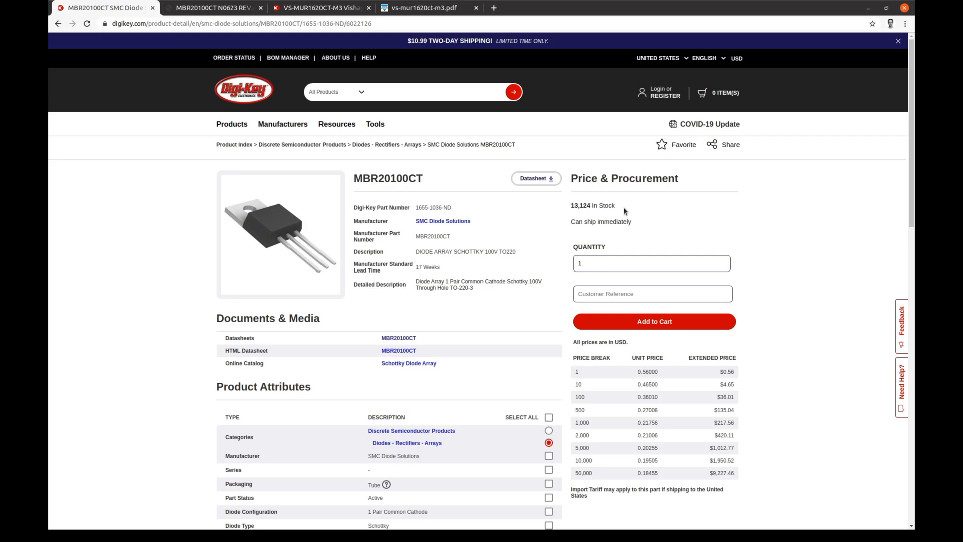
pyautogui.moveTo(313, 17)
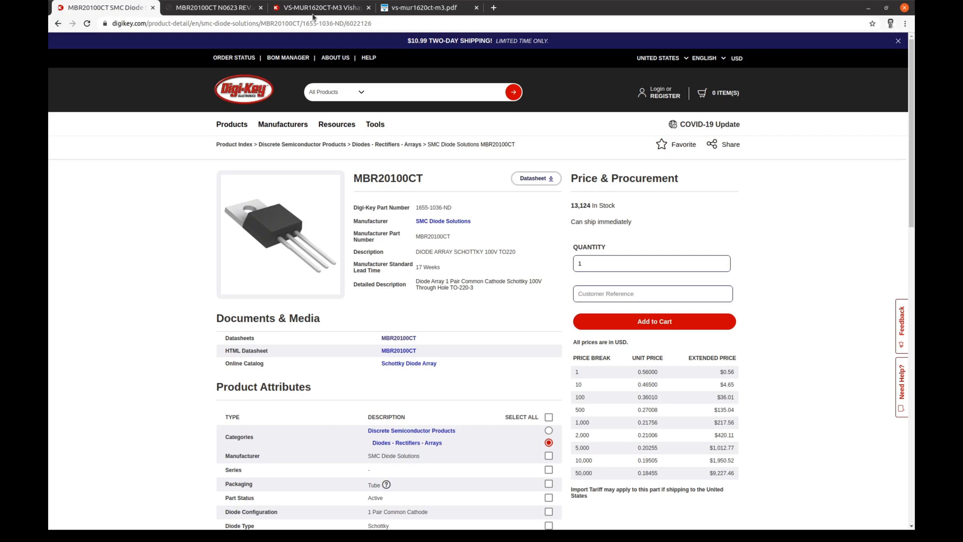
# - Switch to the VS-MUR1620CT-M3 Digi-Key product page for comparison
pyautogui.click(319, 7)
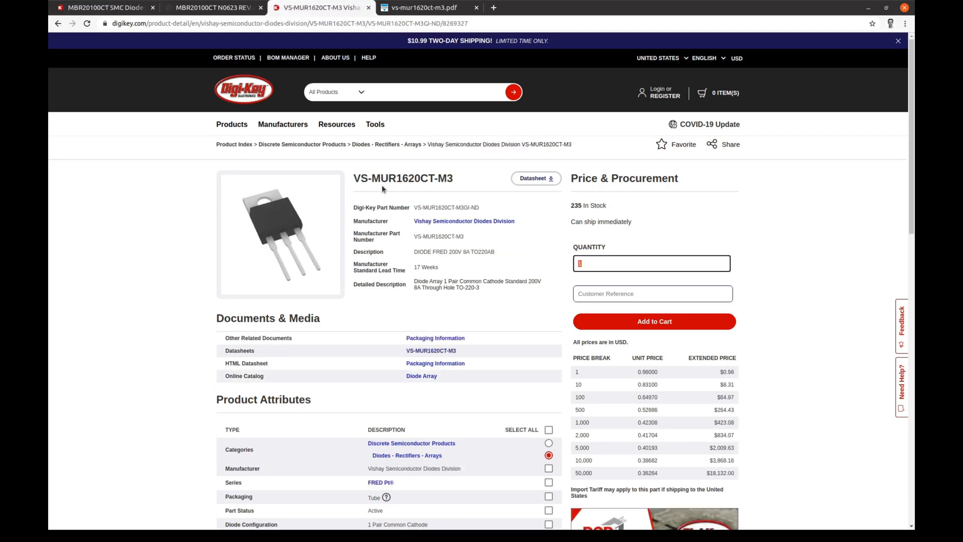
pyautogui.moveTo(425, 190)
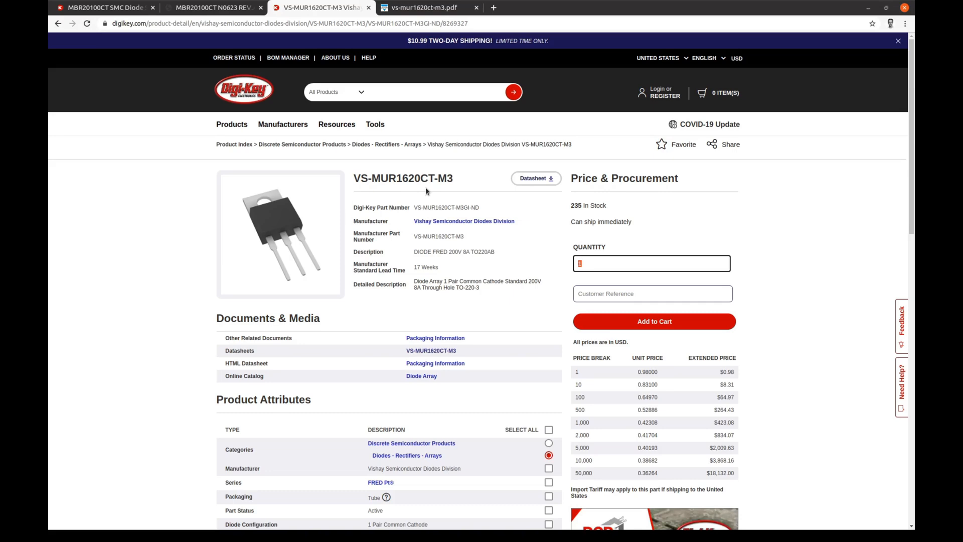
pyautogui.moveTo(221, 17)
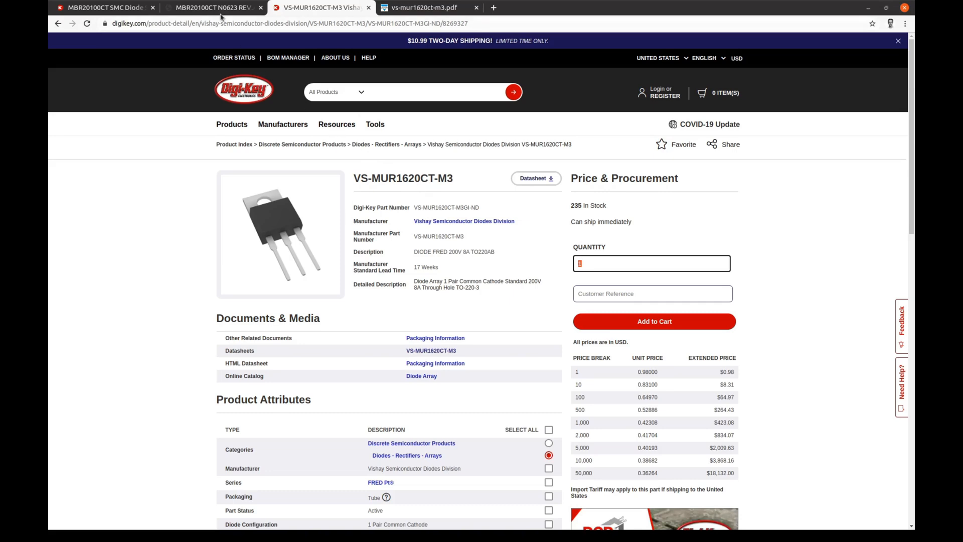
# - Switch to the MBR20100CT N0623 REV.A datasheet PDF from SMC Diode Solutions
pyautogui.click(212, 7)
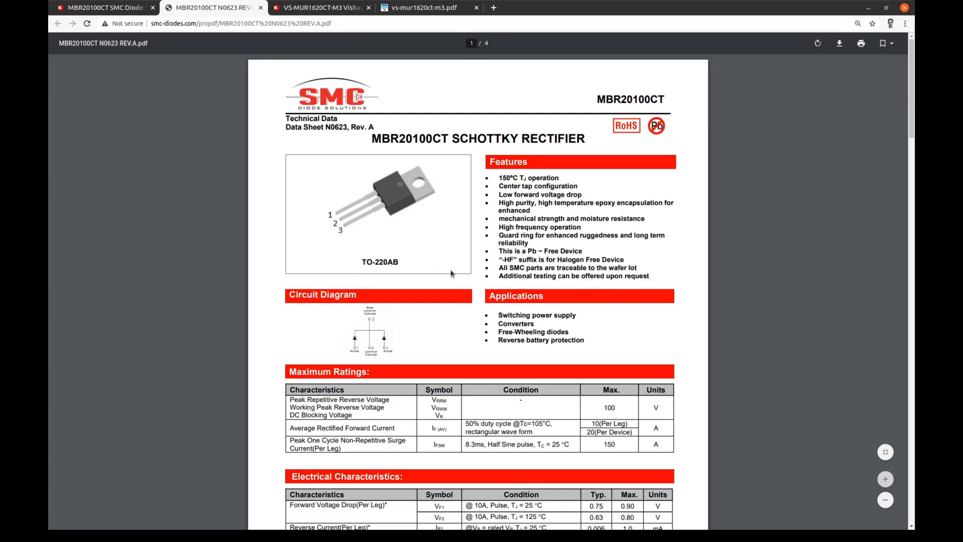
pyautogui.moveTo(492, 193)
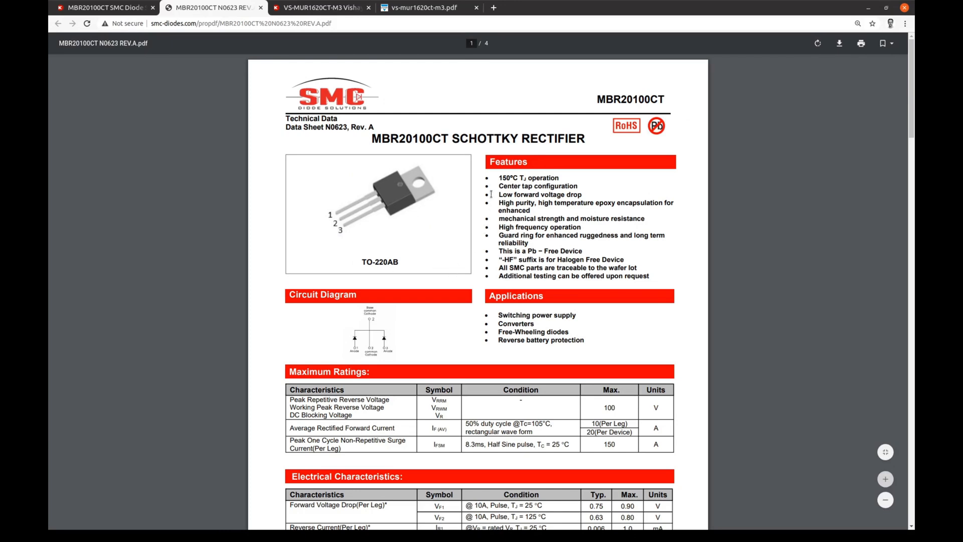
pyautogui.moveTo(548, 177)
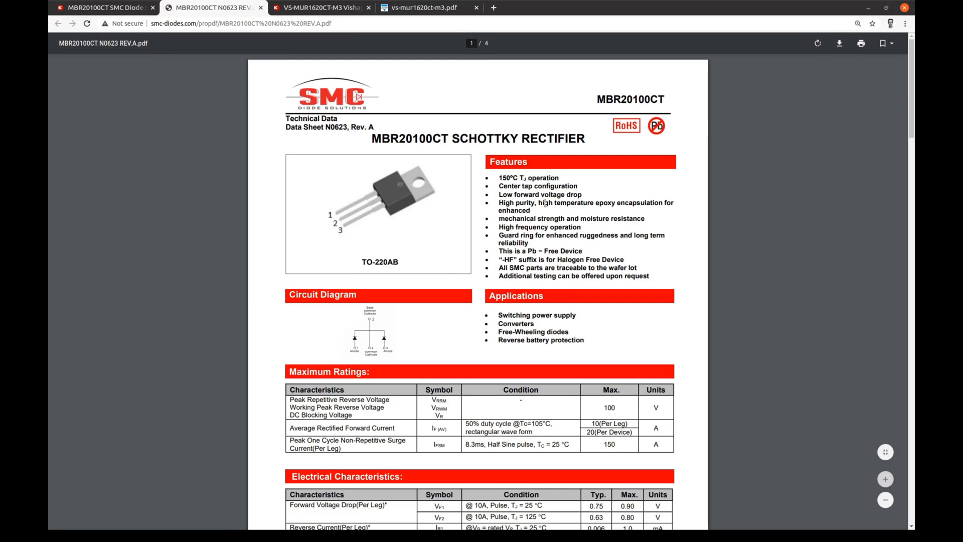
pyautogui.moveTo(559, 287)
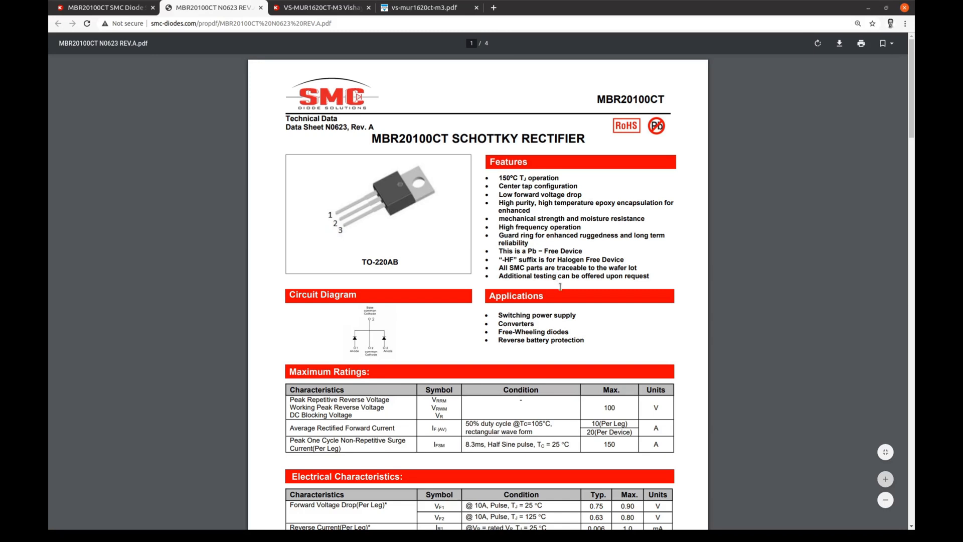
pyautogui.moveTo(589, 400)
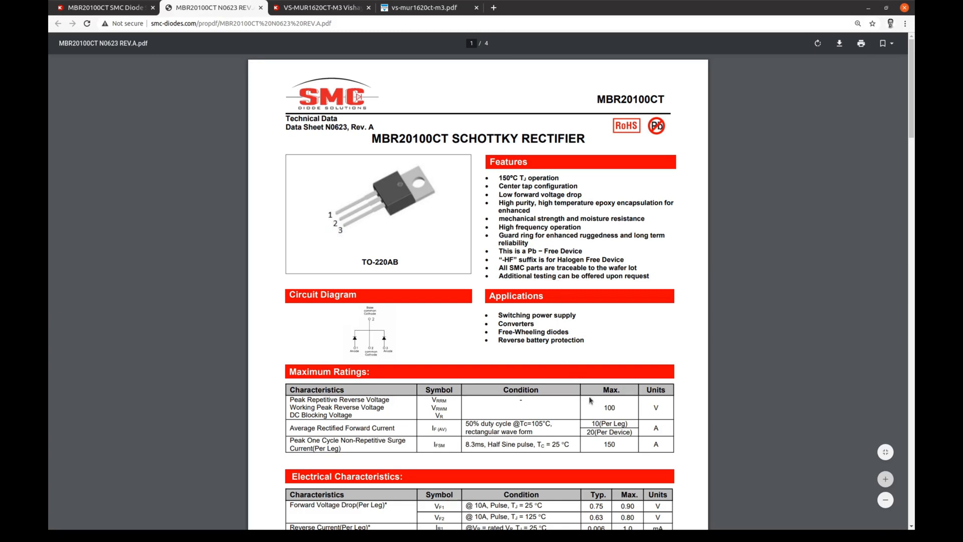
pyautogui.moveTo(663, 408)
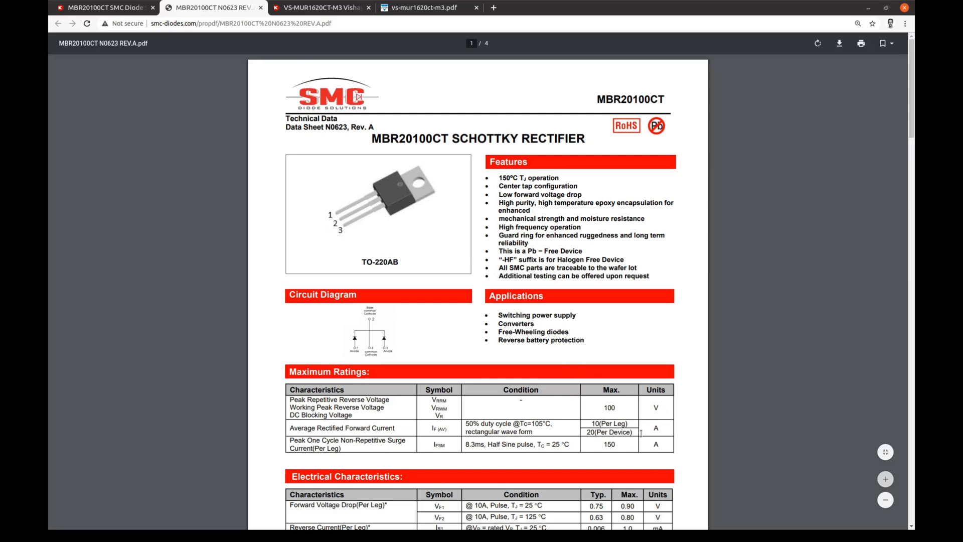
pyautogui.moveTo(445, 384)
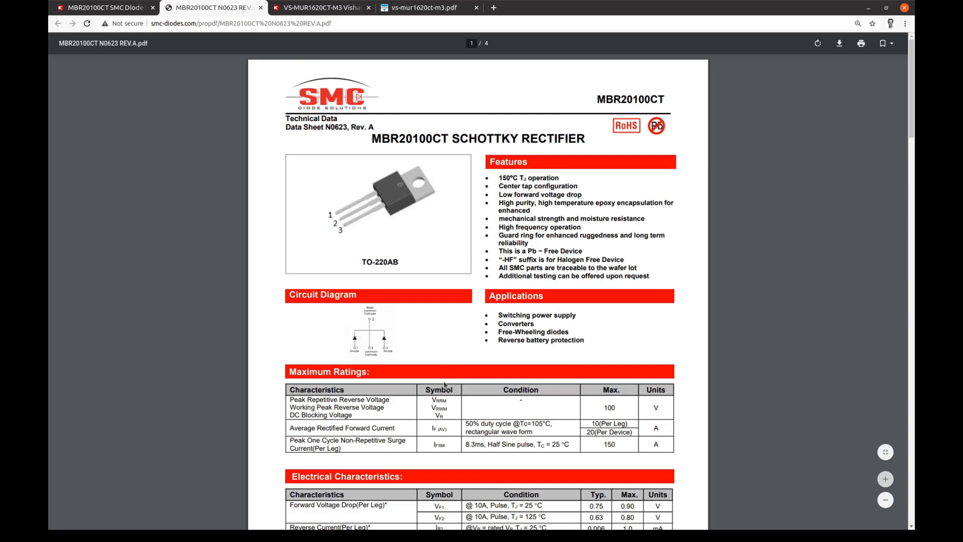
pyautogui.moveTo(666, 427)
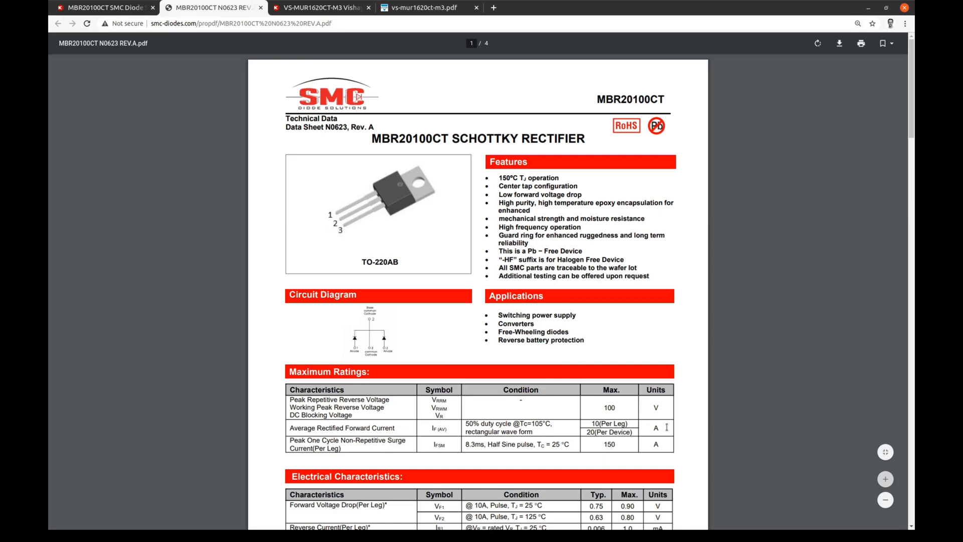
pyautogui.moveTo(595, 454)
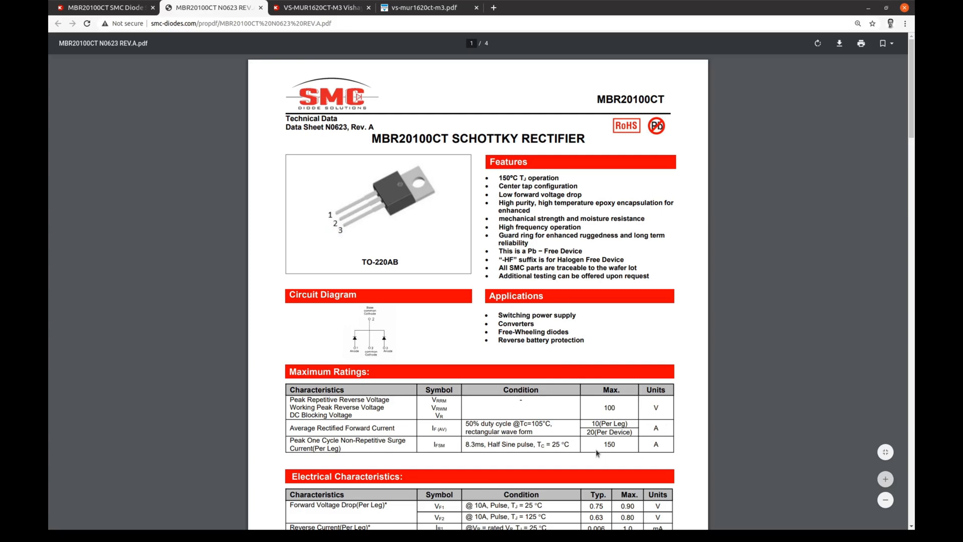
pyautogui.moveTo(384, 448)
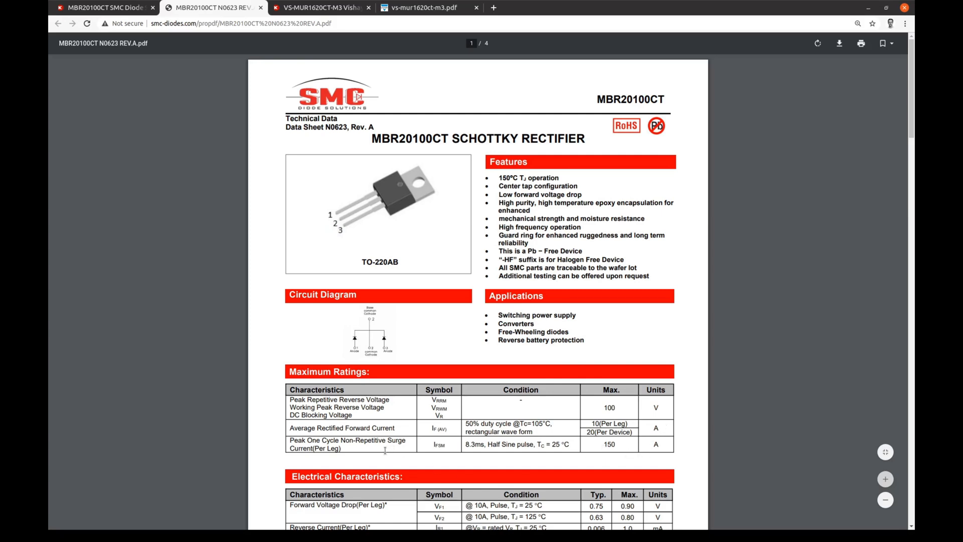
pyautogui.moveTo(373, 465)
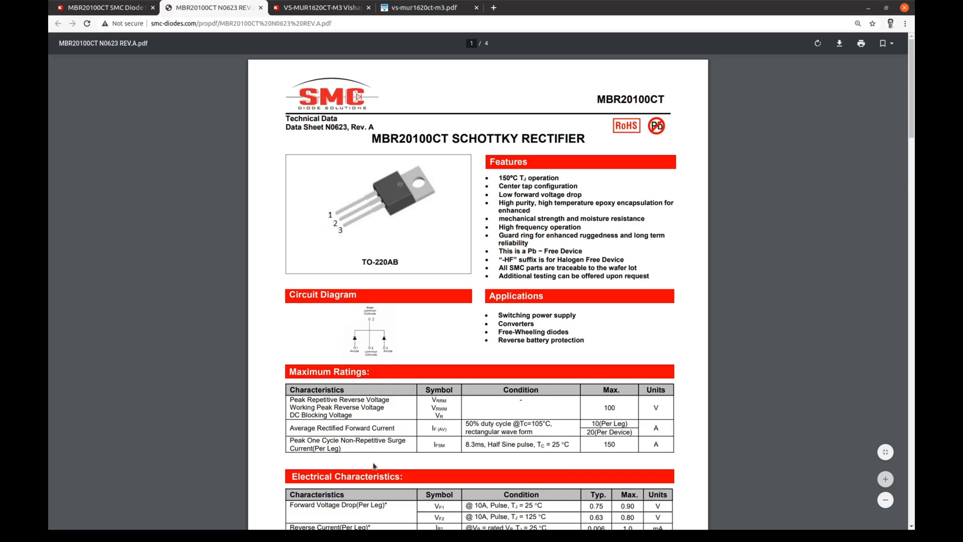
pyautogui.moveTo(518, 289)
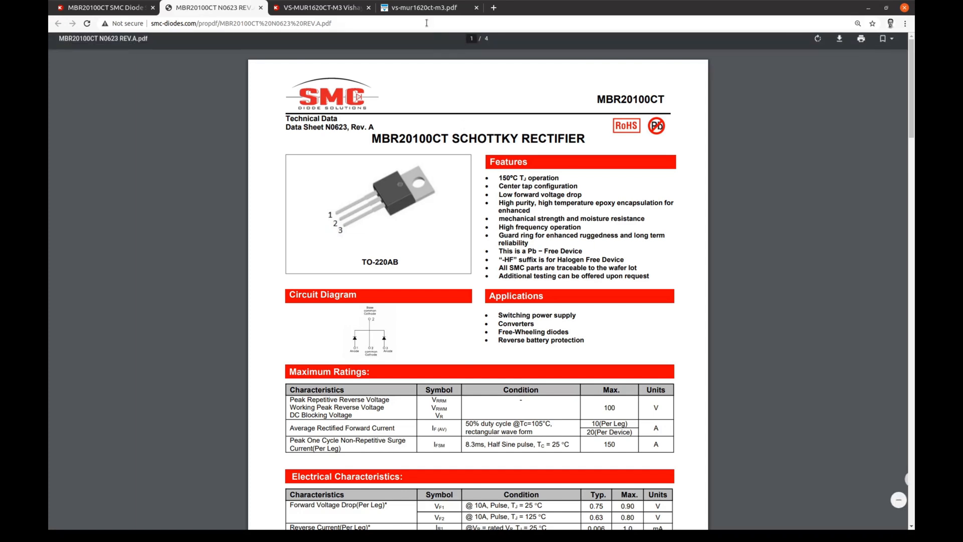
# - Switch to the Vishay vs-mur1620ct-m3.pdf datasheet to read its ratings
pyautogui.click(421, 7)
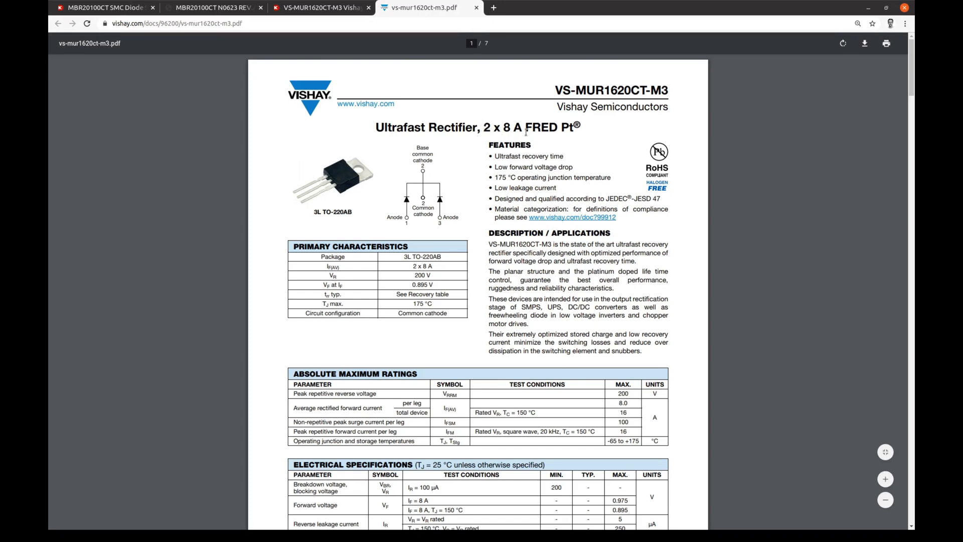
pyautogui.moveTo(458, 208)
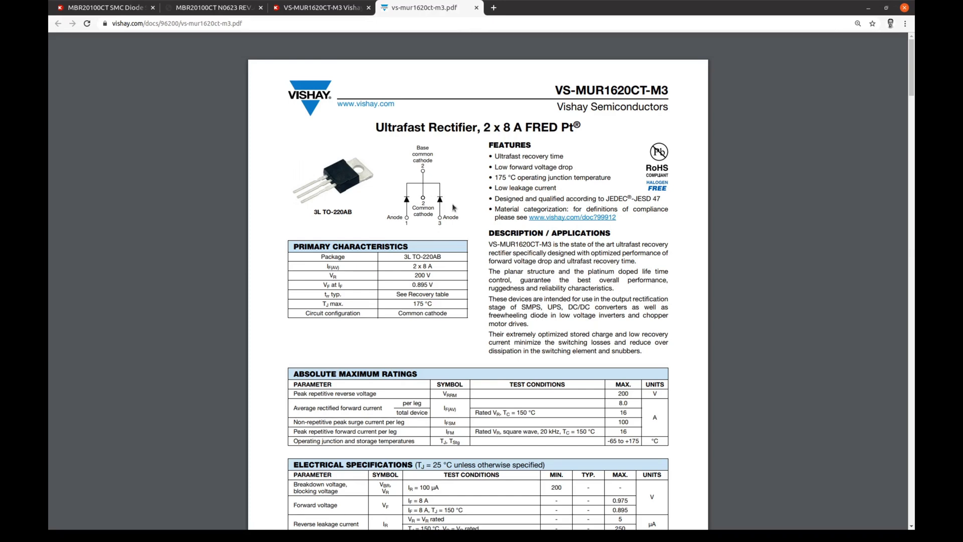
pyautogui.moveTo(630, 413)
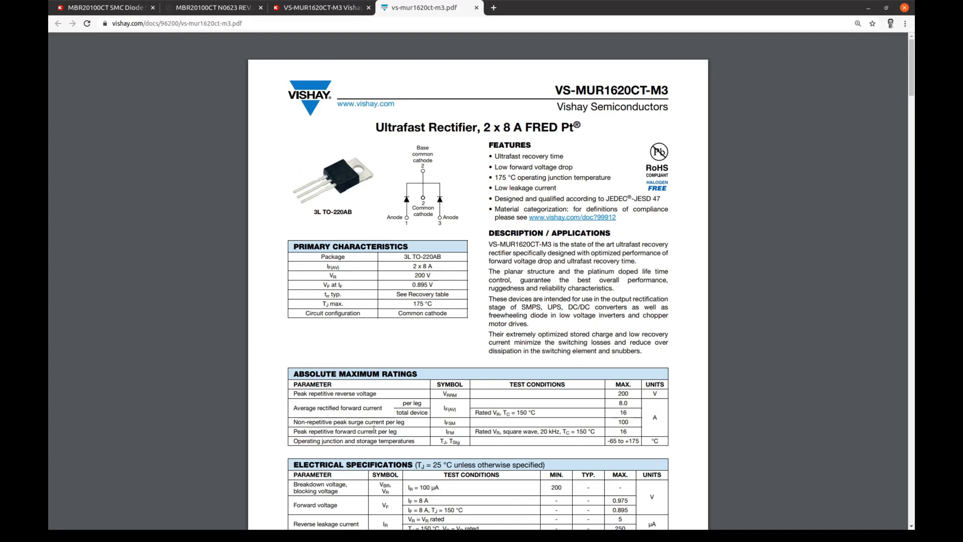
pyautogui.moveTo(606, 401)
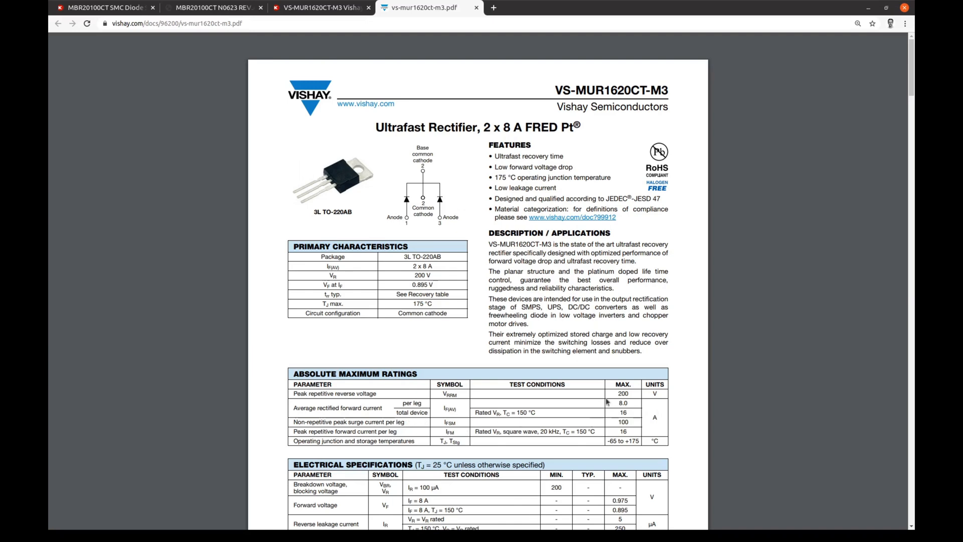
pyautogui.moveTo(666, 393)
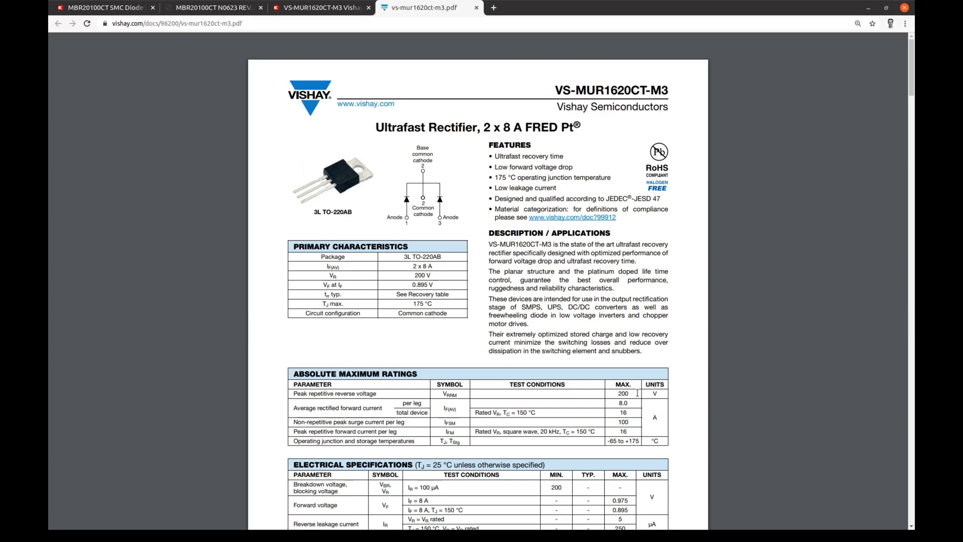
pyautogui.moveTo(315, 276)
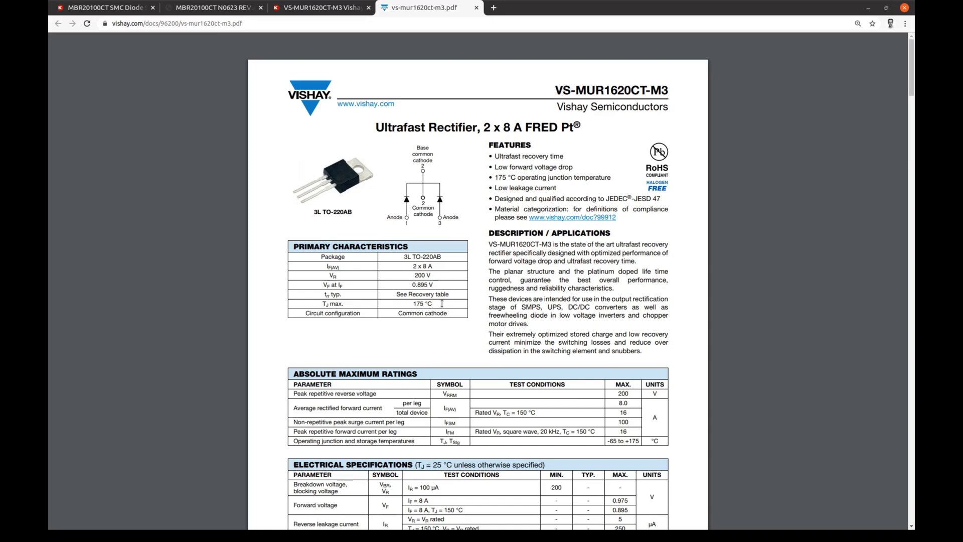
pyautogui.moveTo(464, 280)
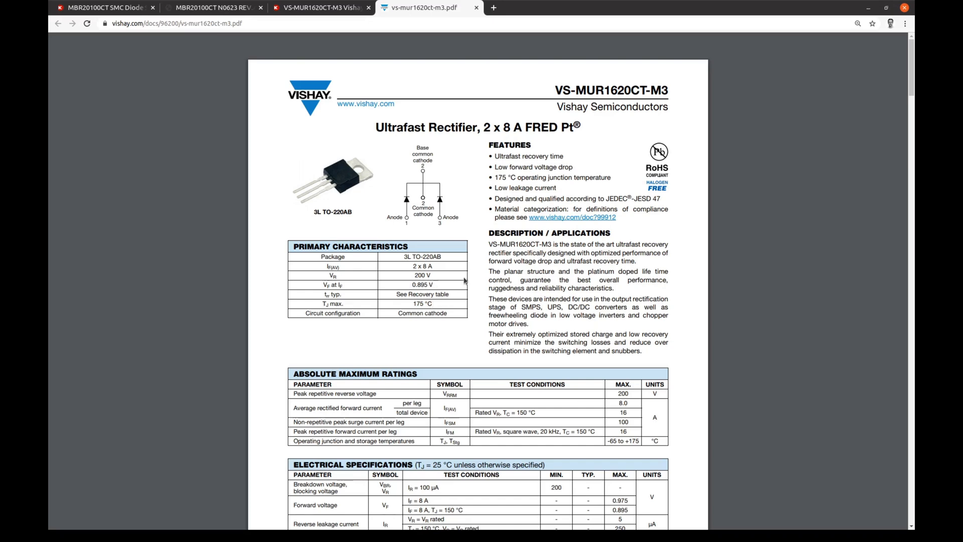
pyautogui.scroll(-3)
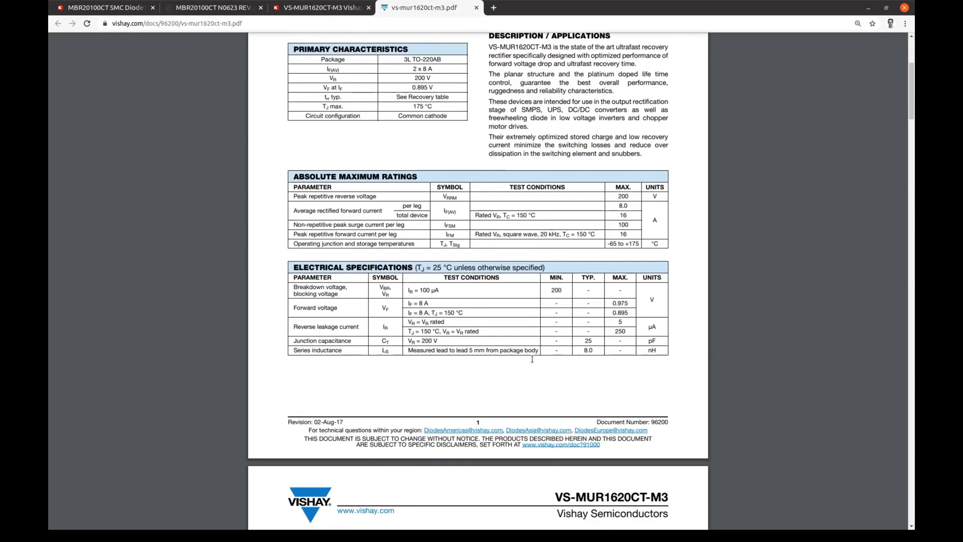
pyautogui.scroll(-3)
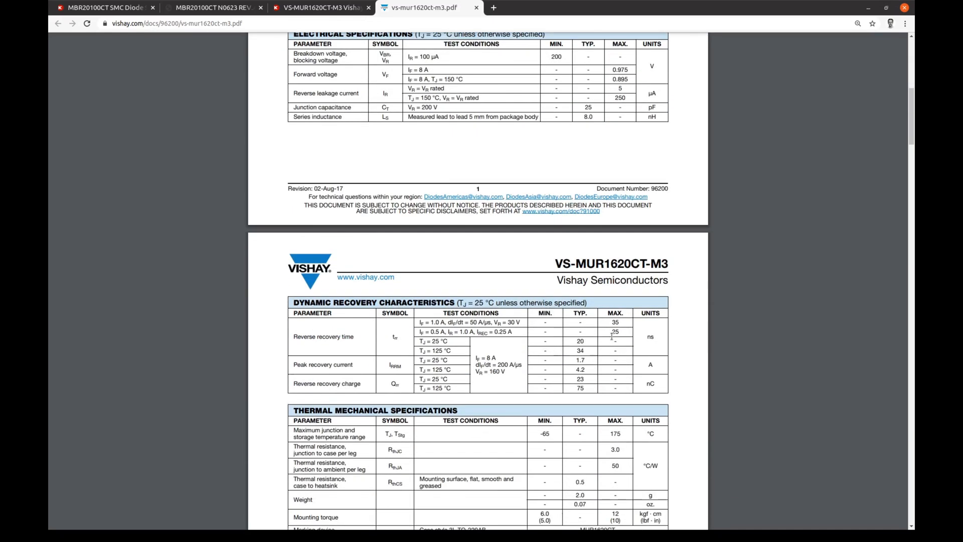
pyautogui.moveTo(668, 344)
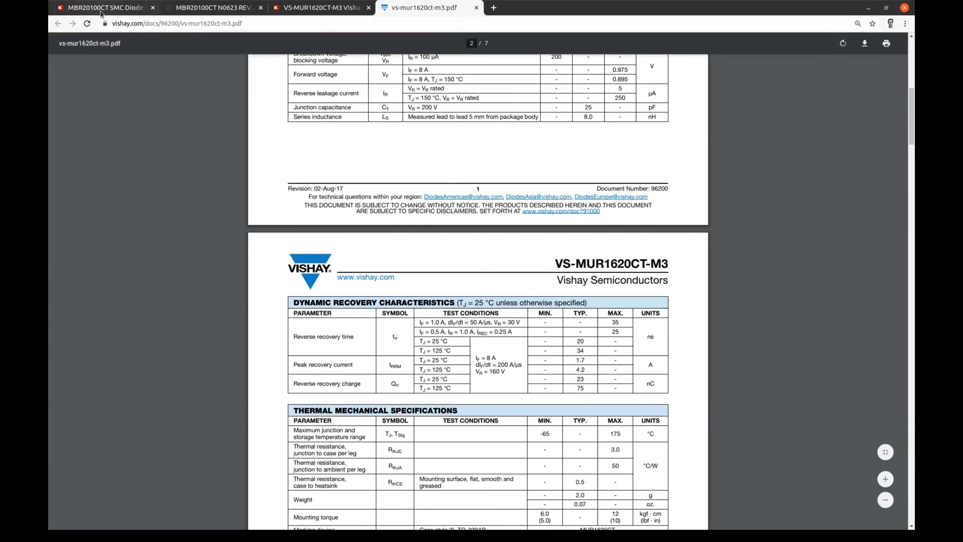
pyautogui.click(104, 7)
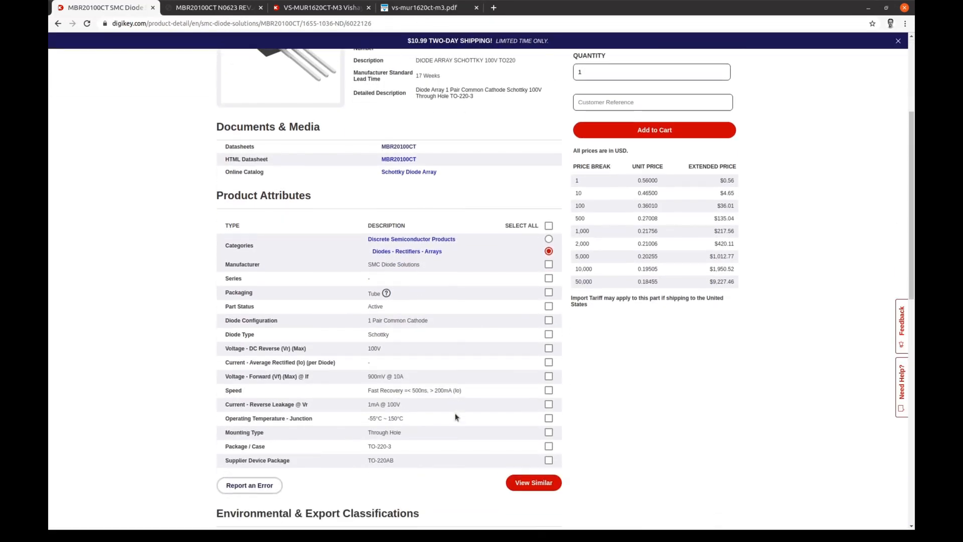
pyautogui.moveTo(415, 389)
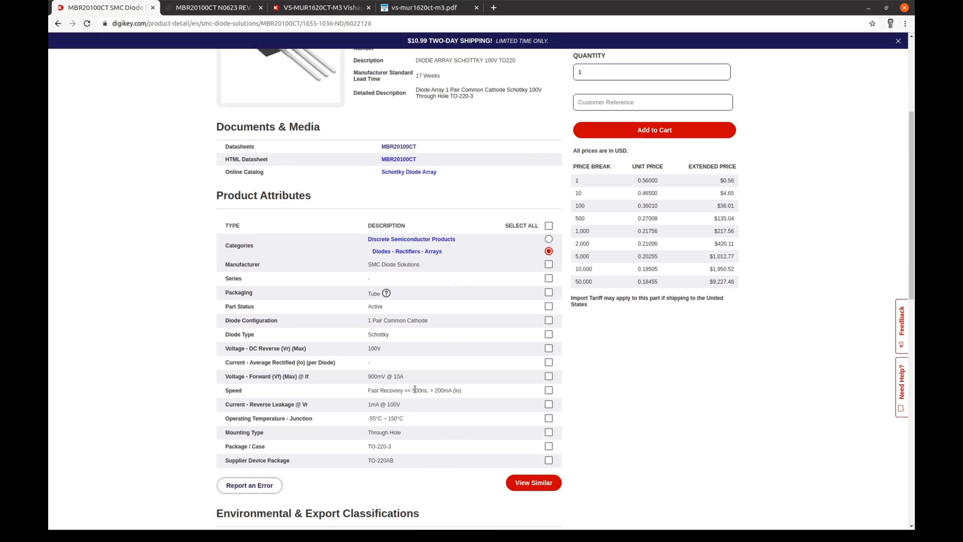
pyautogui.moveTo(430, 403)
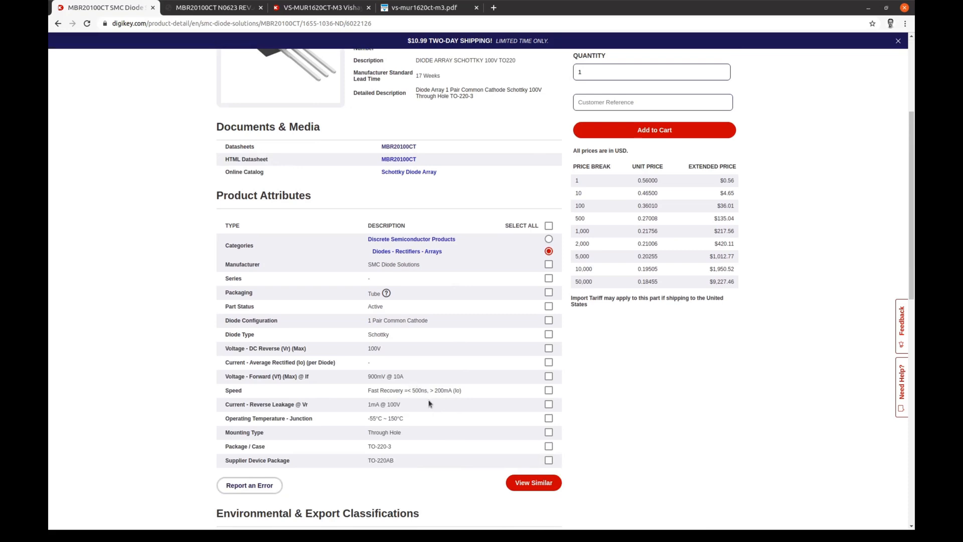
pyautogui.click(420, 7)
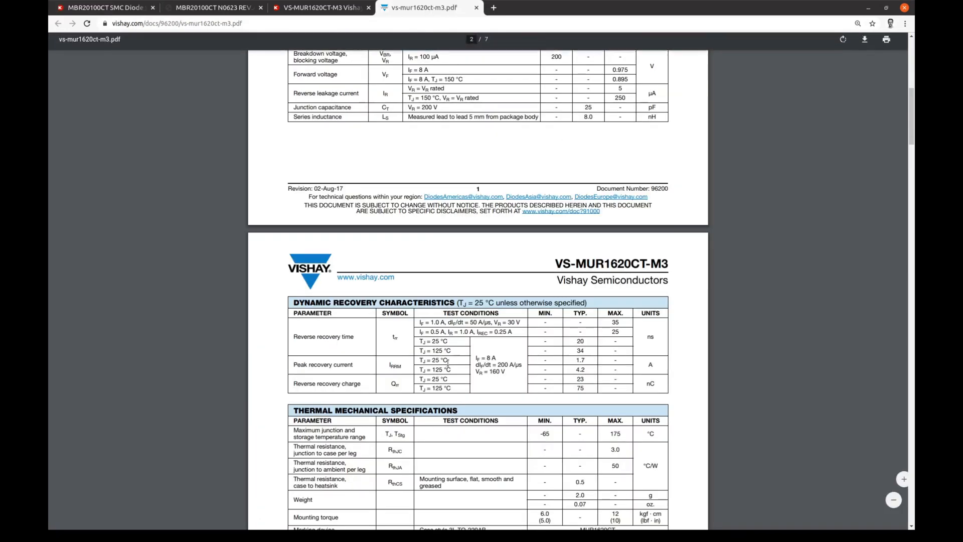
pyautogui.scroll(3)
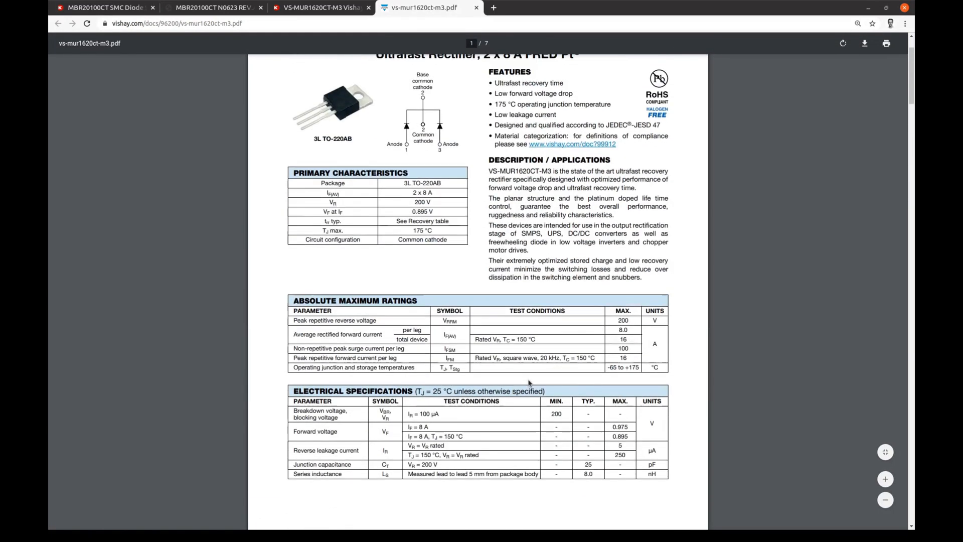
pyautogui.scroll(3)
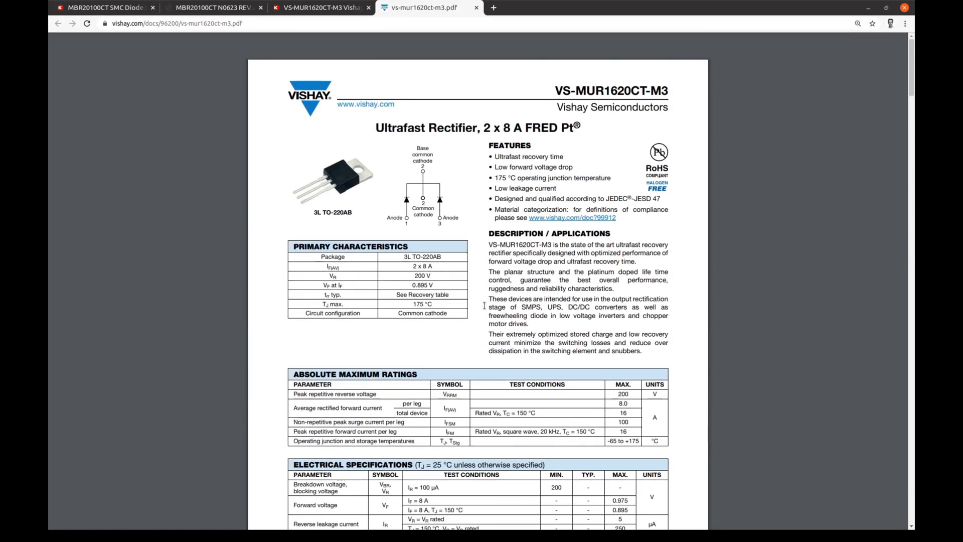